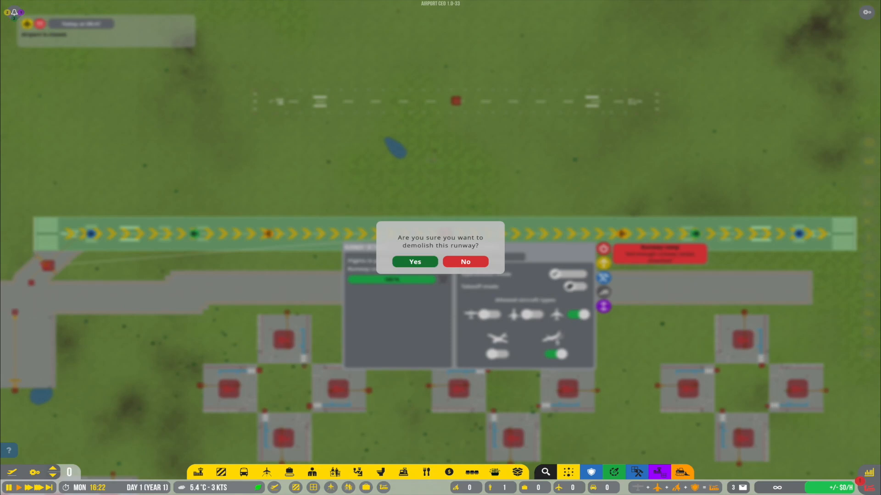
- Confirm demolishing the old runway and start laying taxiways between the remote stand rows
click(413, 262)
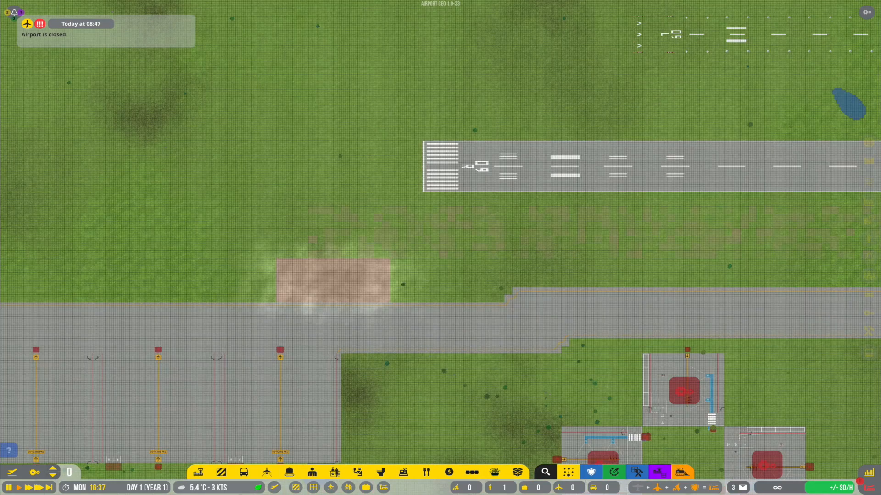
click(266, 472)
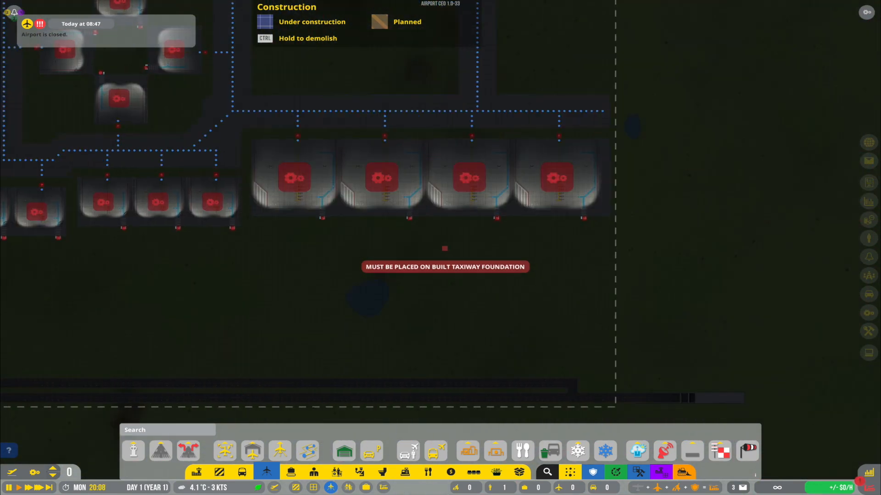
- Pick Taxiway Foundation to draw a 2x7 connector between the stand rows
click(161, 449)
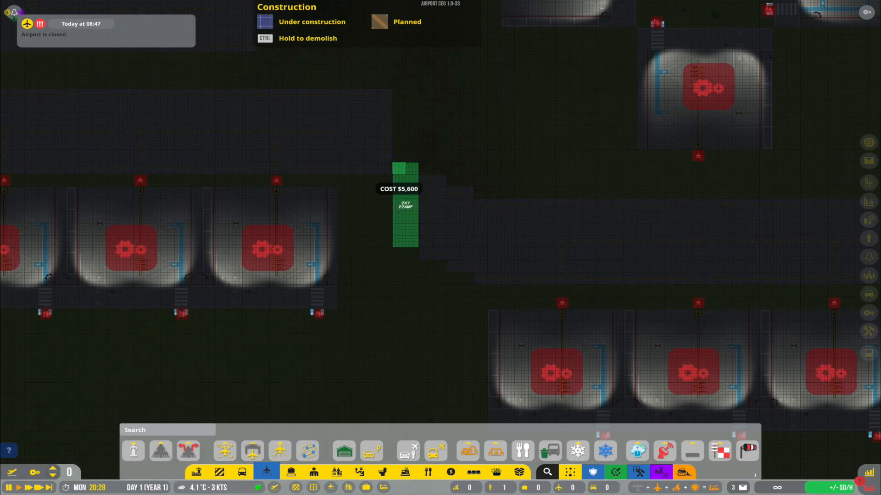
mouse_move(500, 185)
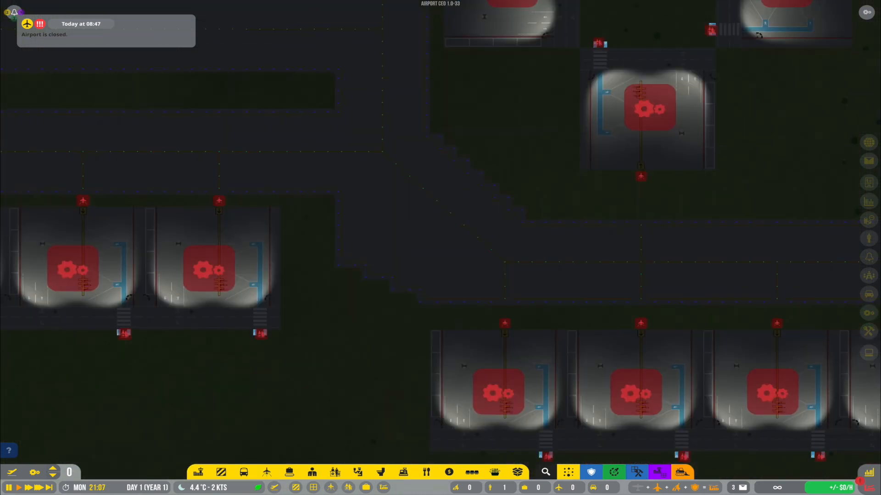
- Extend taxiway foundations around the grass plots beside the runway
click(266, 472)
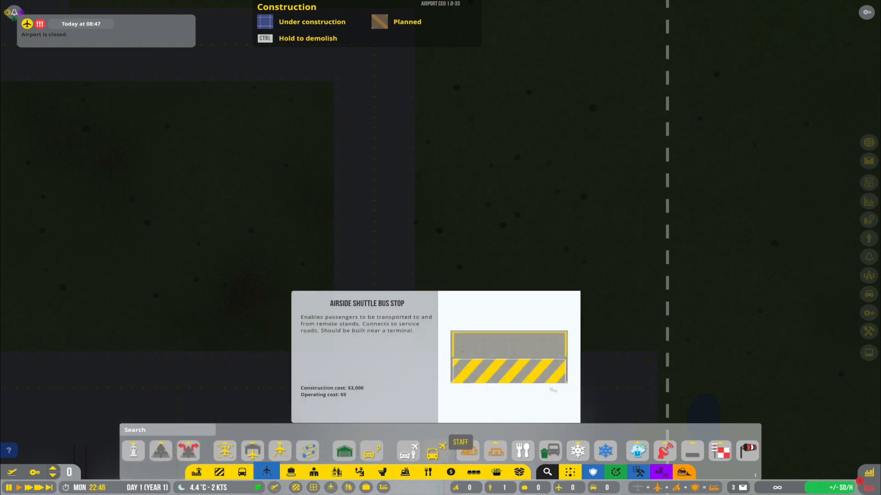
- Place a Fire Station from Security & Emergency beside the runway building
click(720, 451)
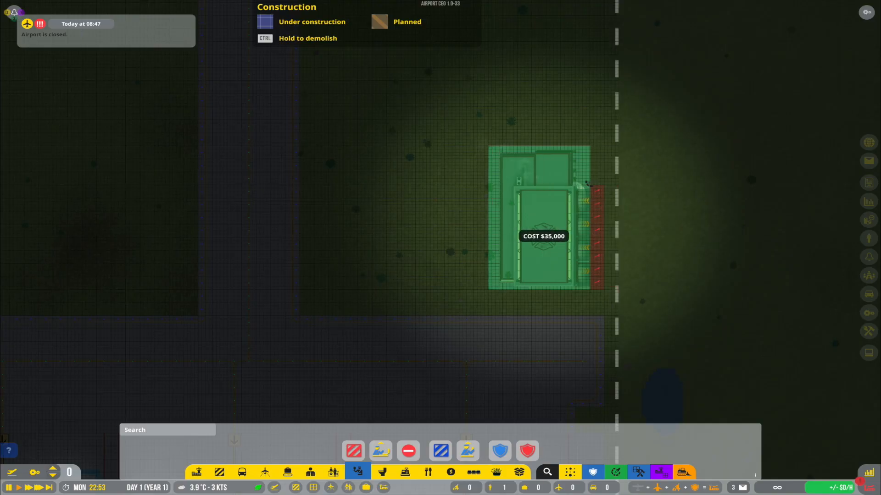
scroll(down, 3)
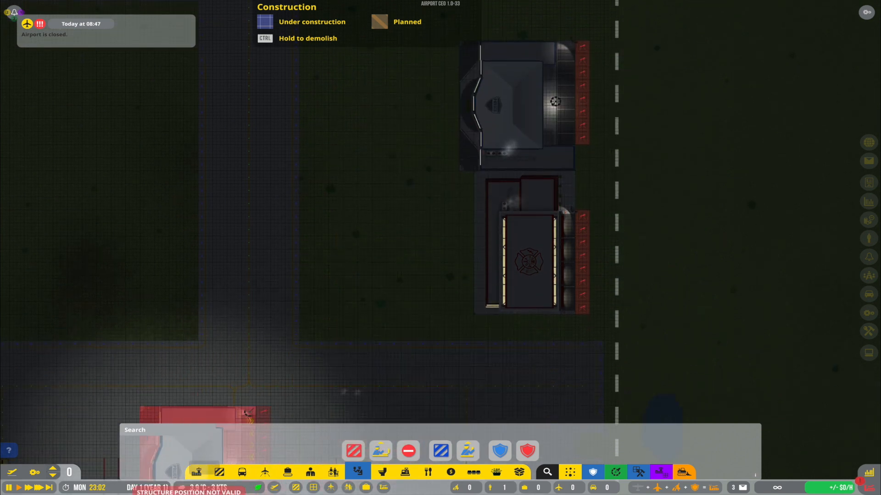
- Place small aircraft stands and GA hangars between the runway and taxiway
click(244, 472)
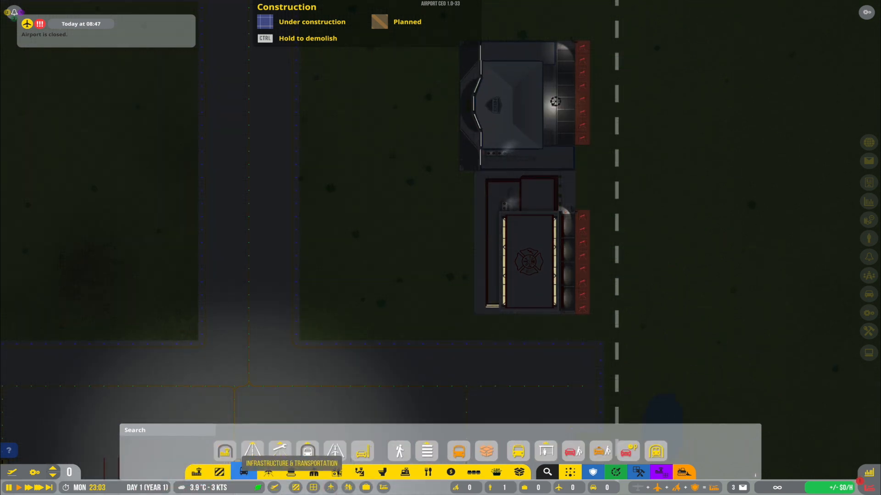
click(243, 472)
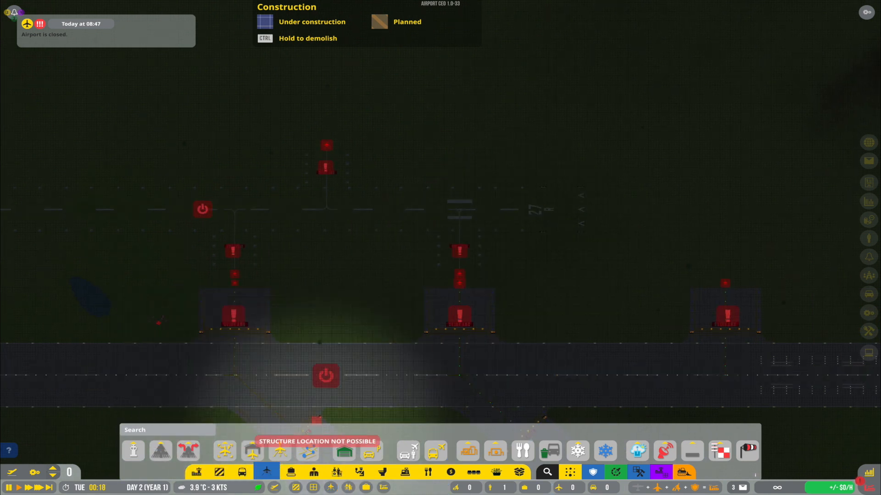
mouse_move(235, 277)
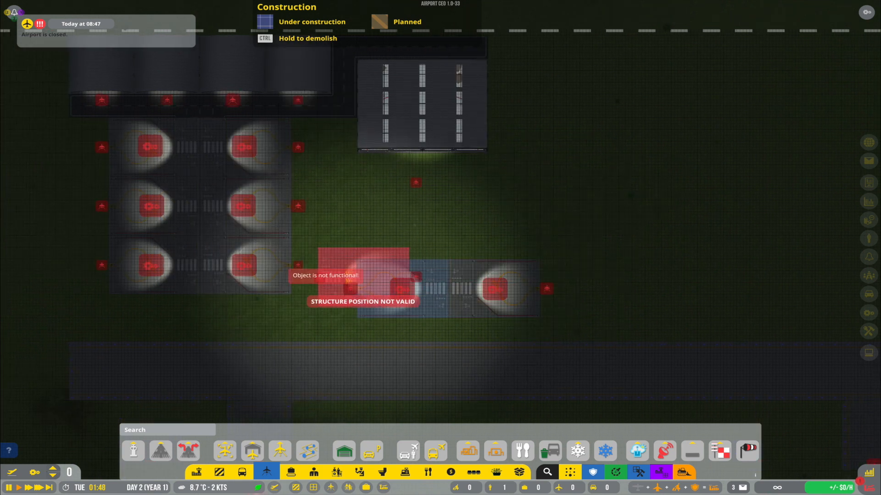
mouse_move(660, 289)
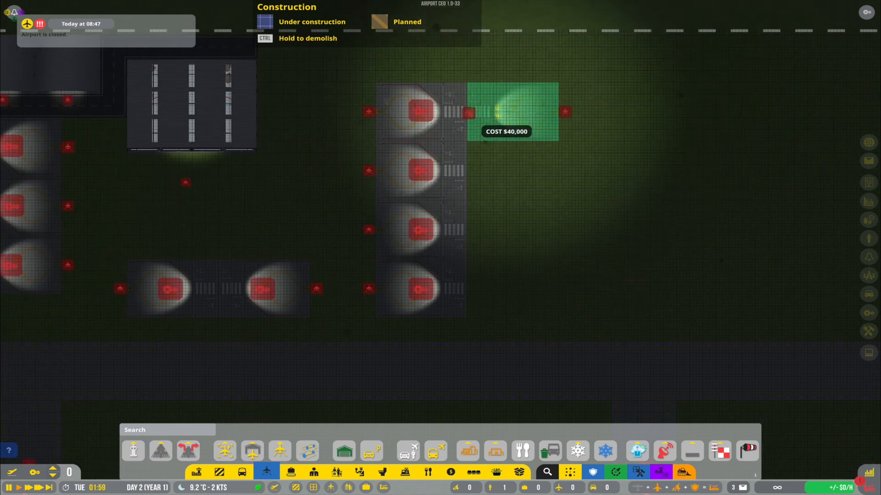
- Add another small stand and a 14x7 taxiway foundation below the hangar
click(279, 451)
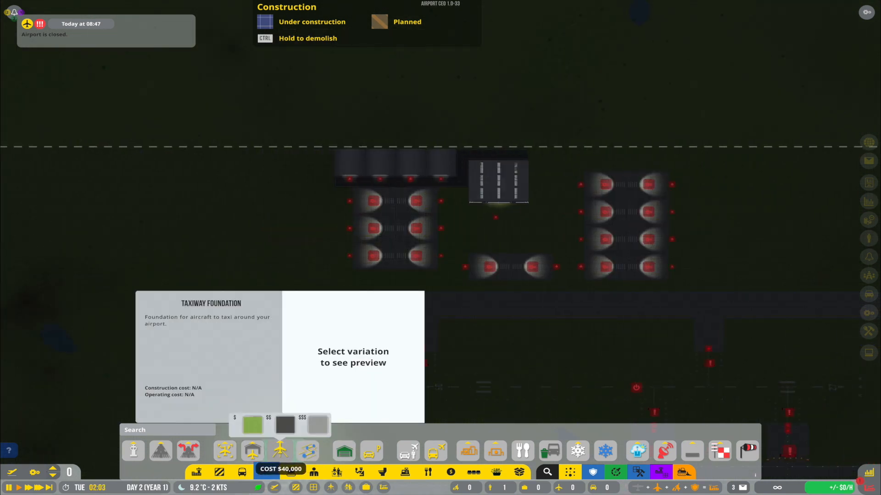
click(252, 425)
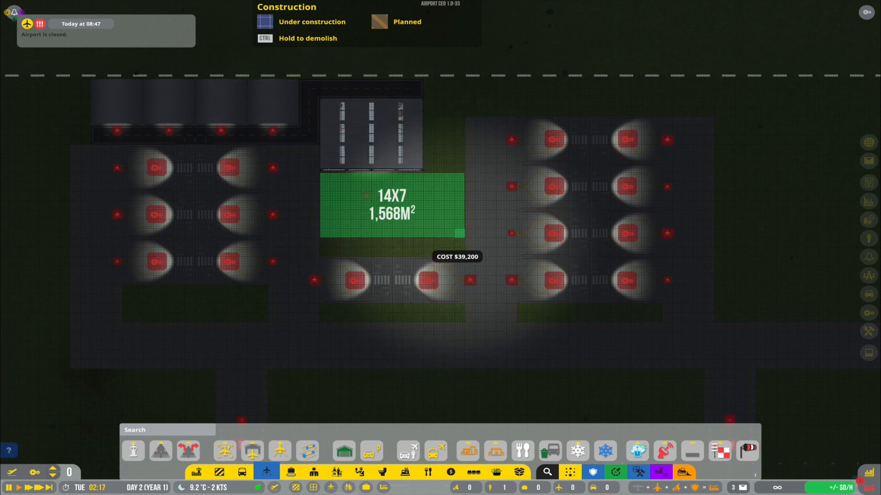
click(252, 450)
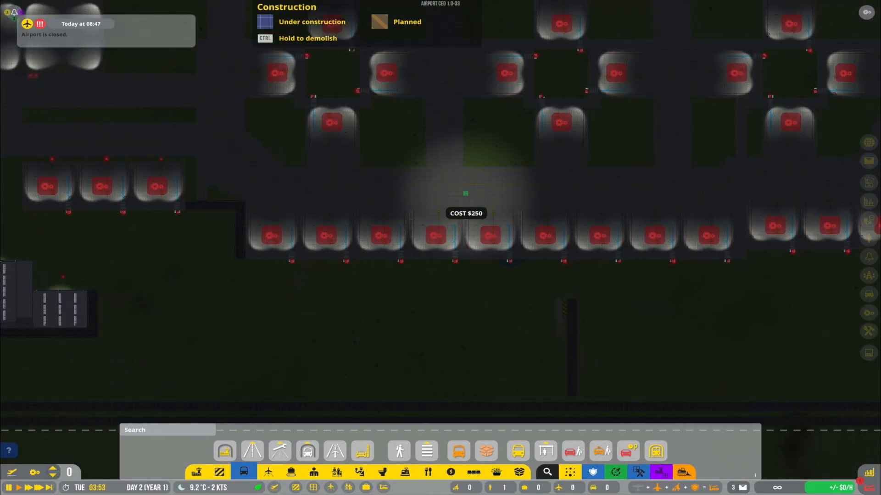
scroll(up, 3)
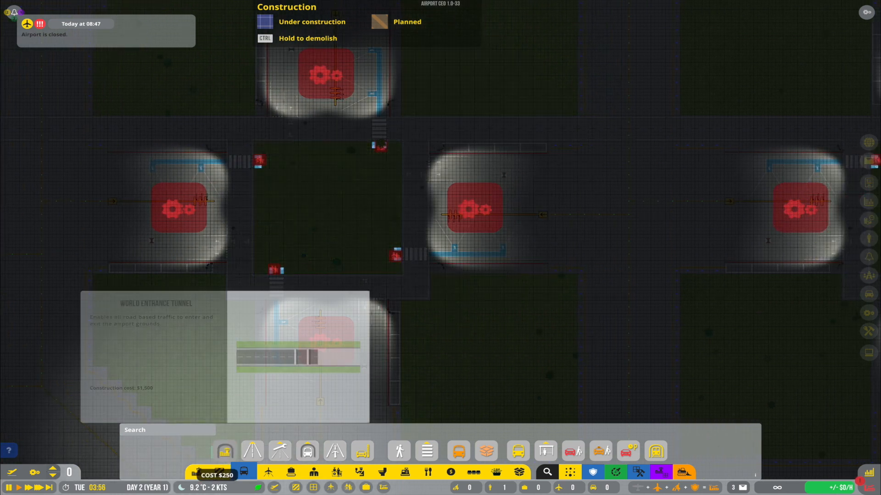
- Lay a 10x10 terminal foundation in the gap between four medium stands
click(198, 451)
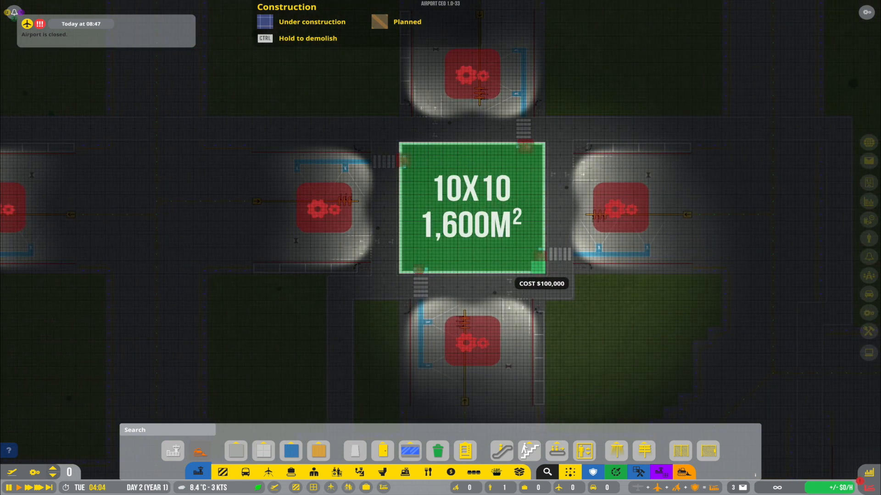
click(52, 475)
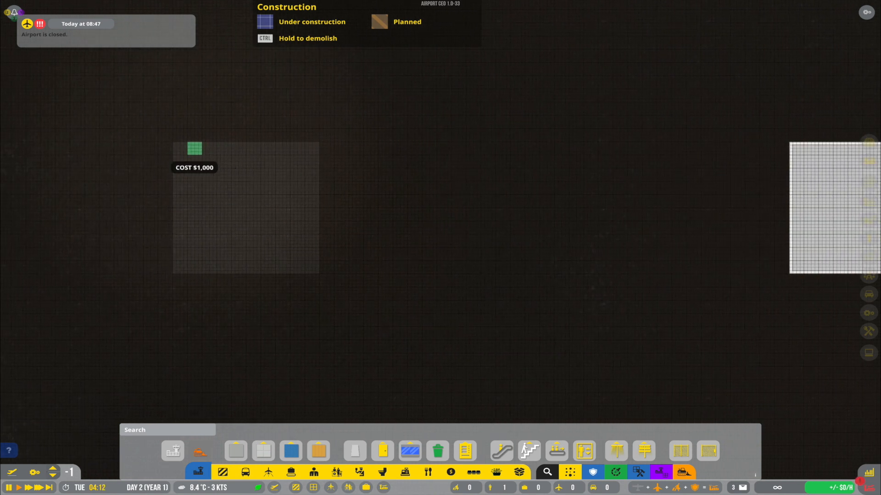
mouse_move(312, 267)
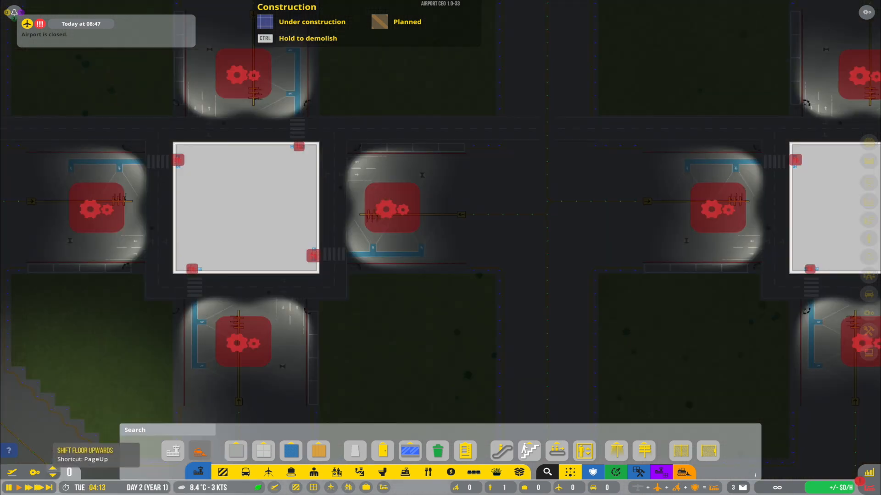
- Build jetways ($20,000 each) on medium stands 24, 26, 28 and 30
scroll(down, 3)
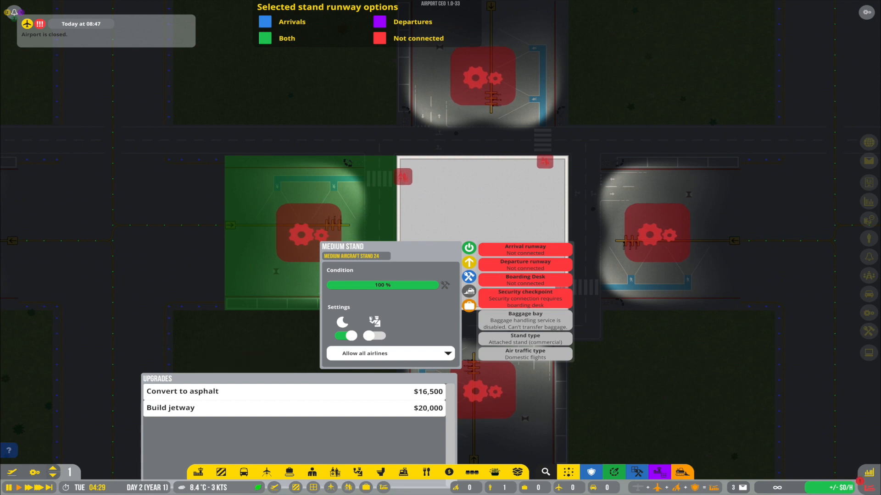
click(170, 408)
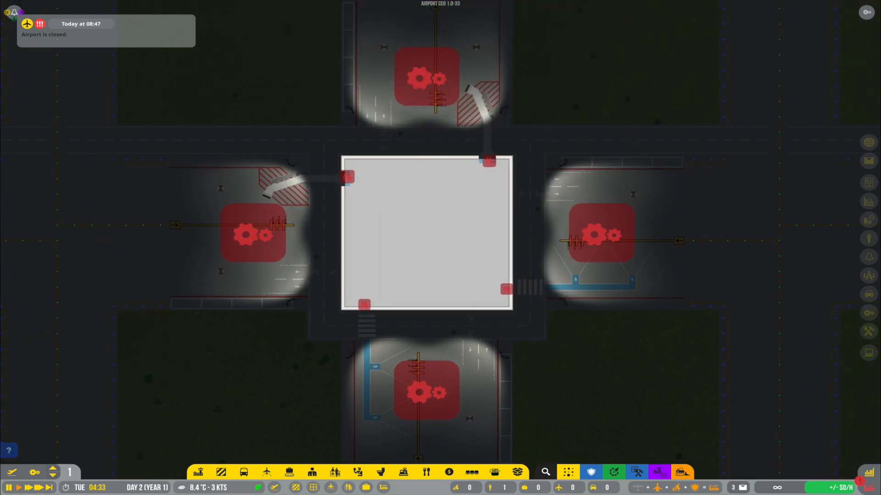
click(600, 235)
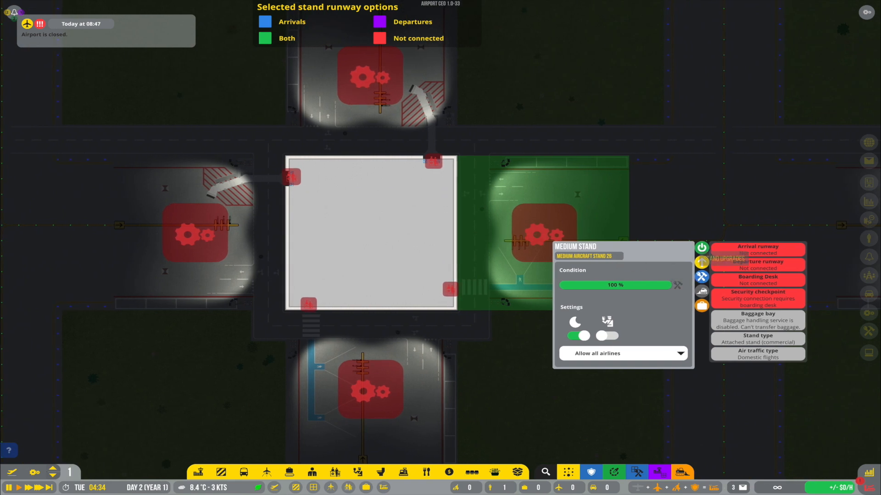
click(701, 263)
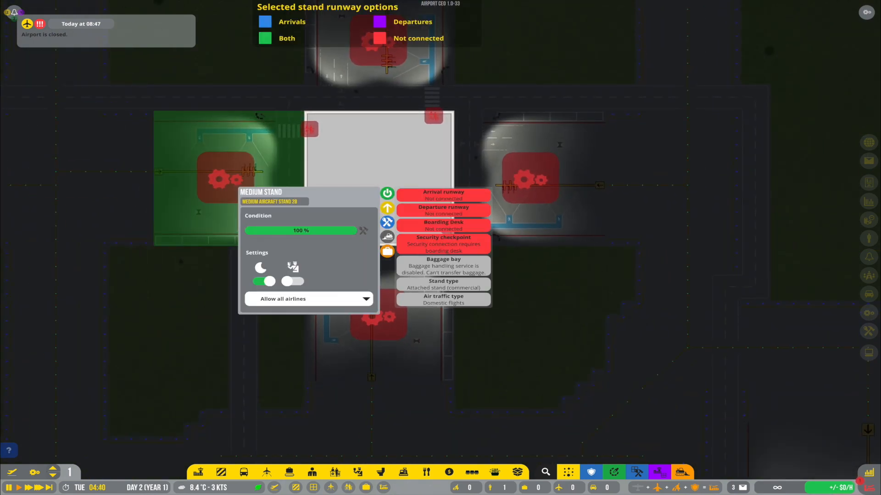
click(387, 222)
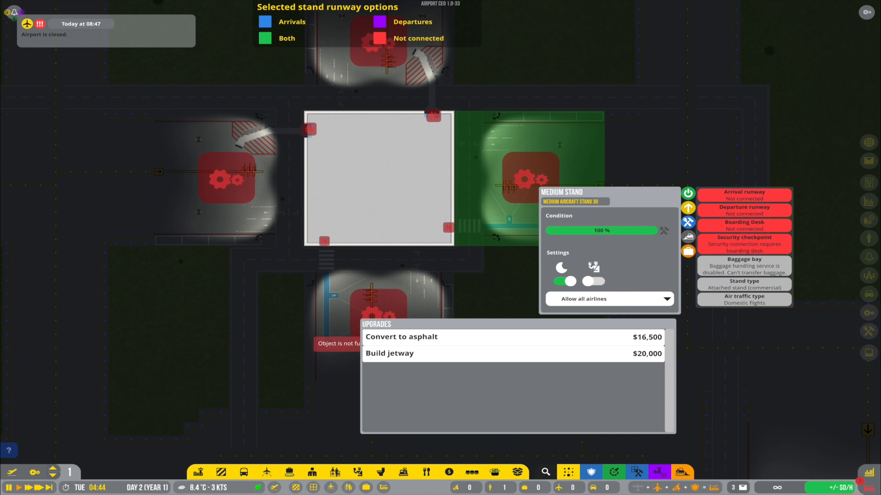
click(379, 312)
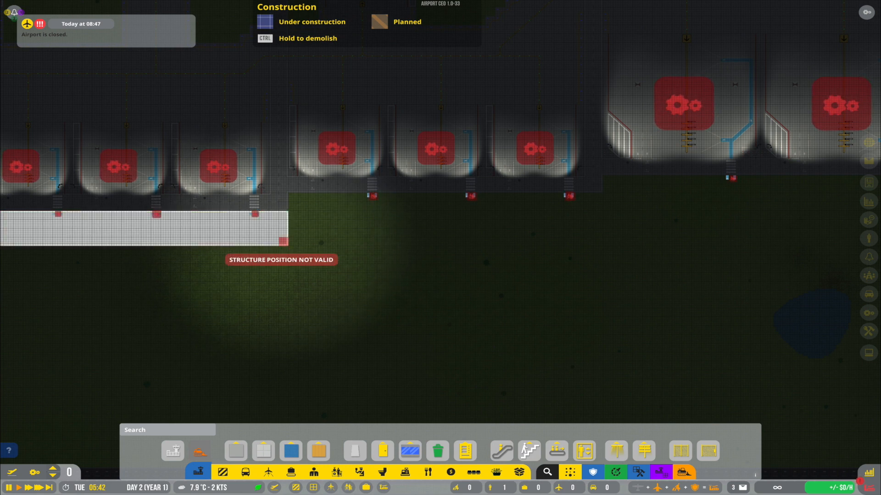
mouse_move(303, 213)
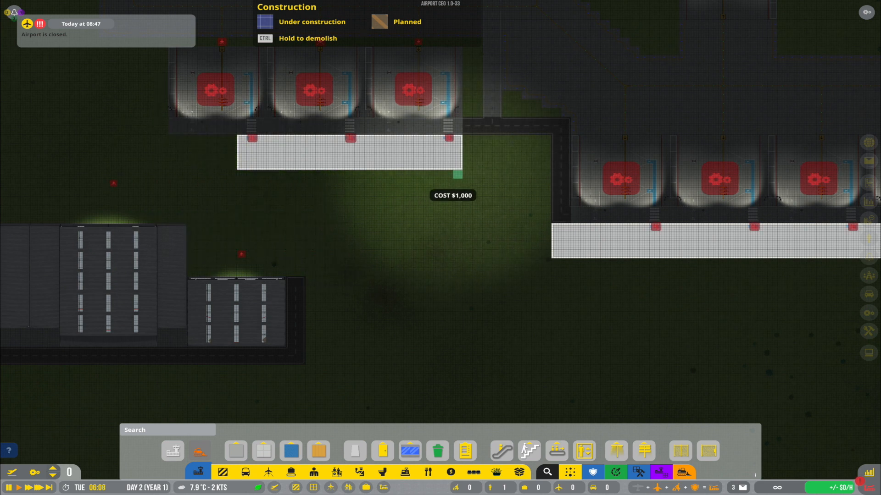
mouse_move(443, 175)
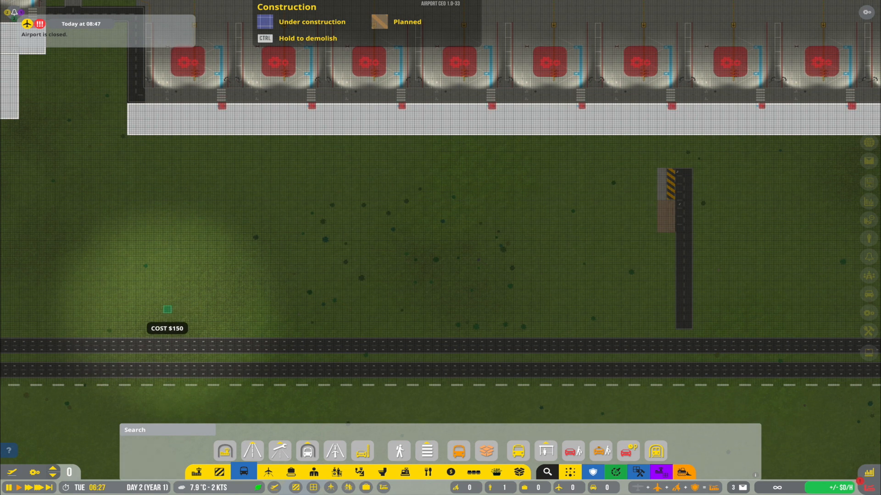
mouse_move(141, 309)
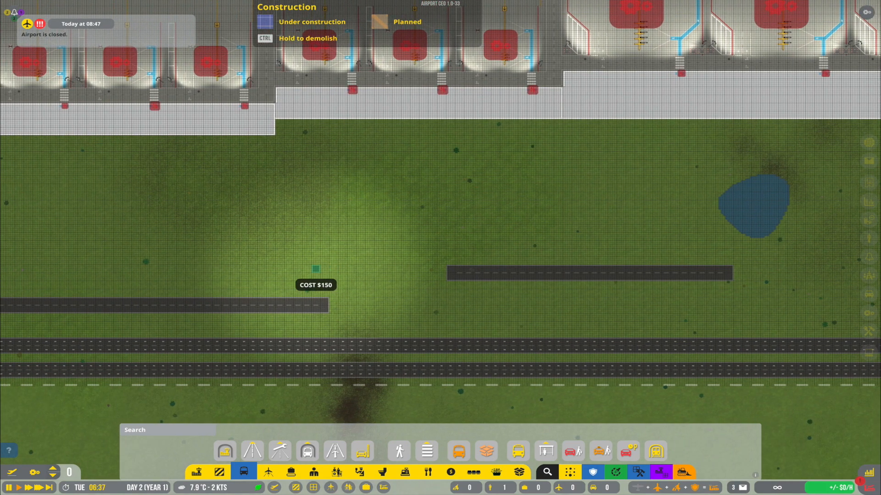
- Scroll the view to the grass between the terminal foundations and the taxiways
scroll(down, 3)
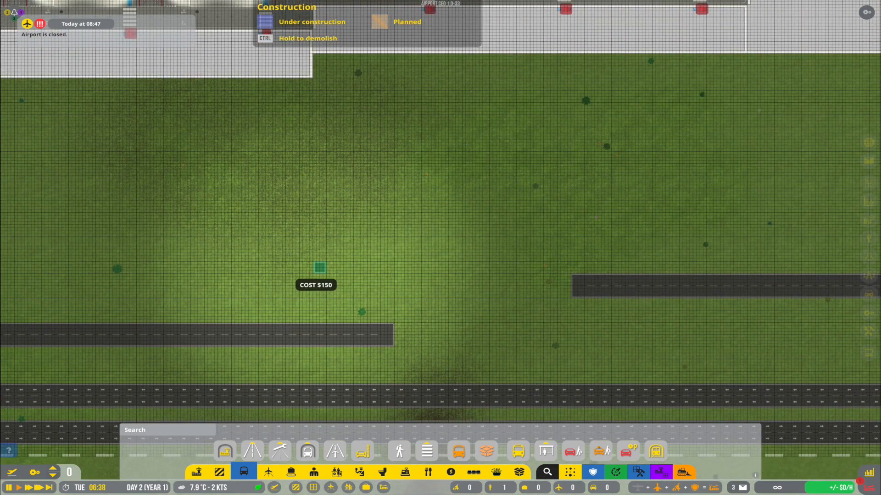